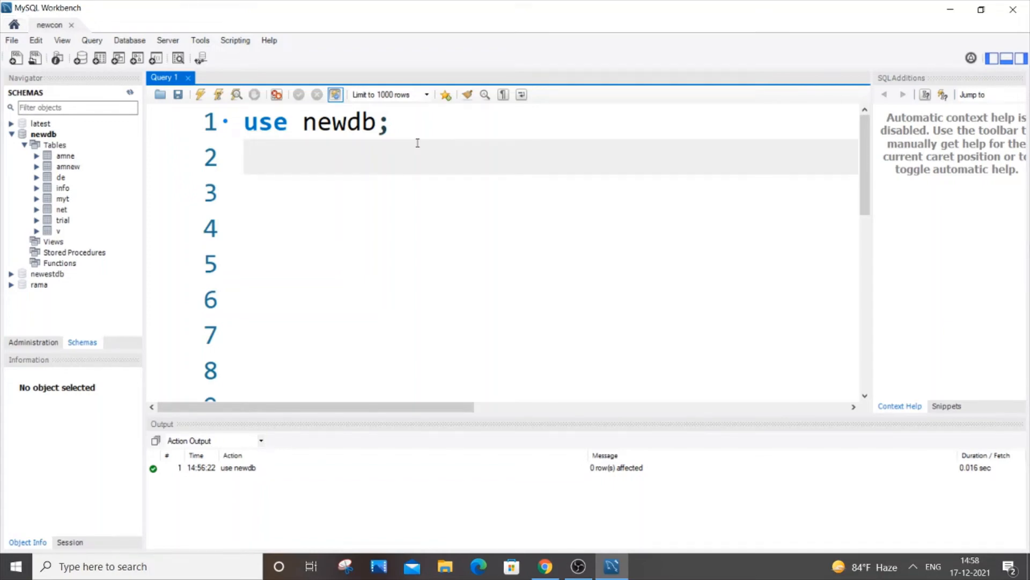
Step: Place the cursor on the empty line below use newdb;
left_click(289, 157)
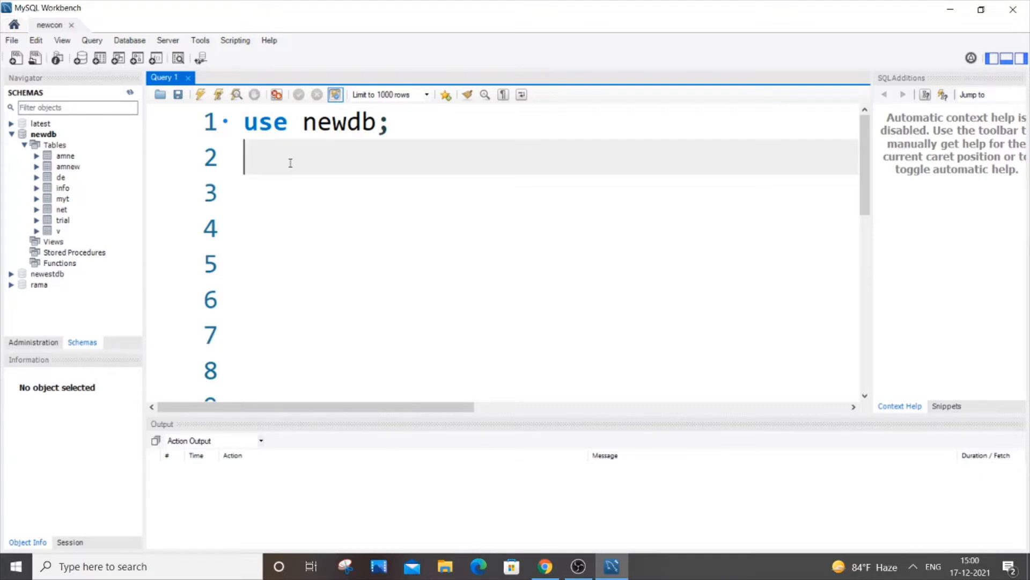
Step: Type the start of create table dt with columns id int and name varchar(20)
type("create t")
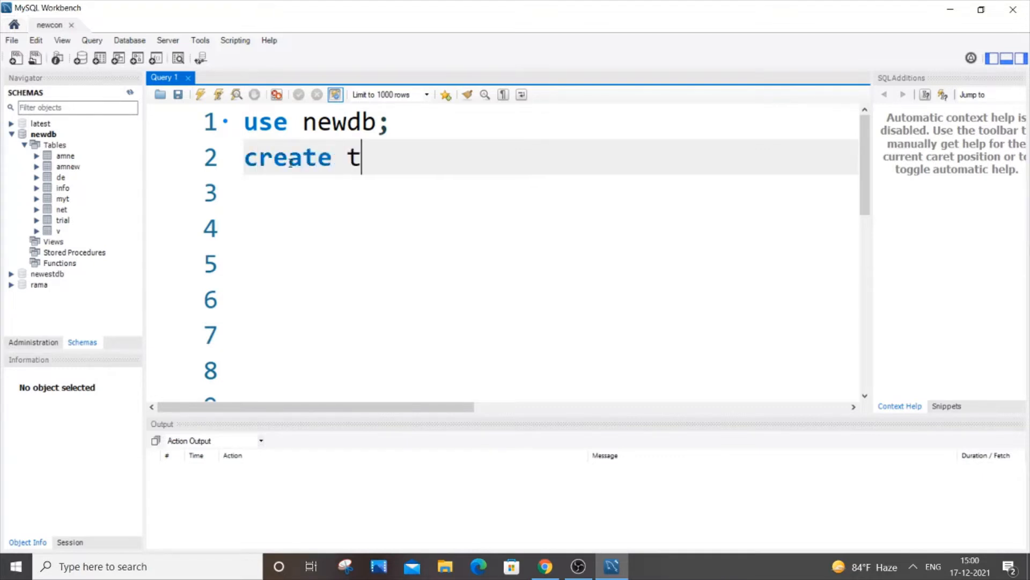
type("able dt")
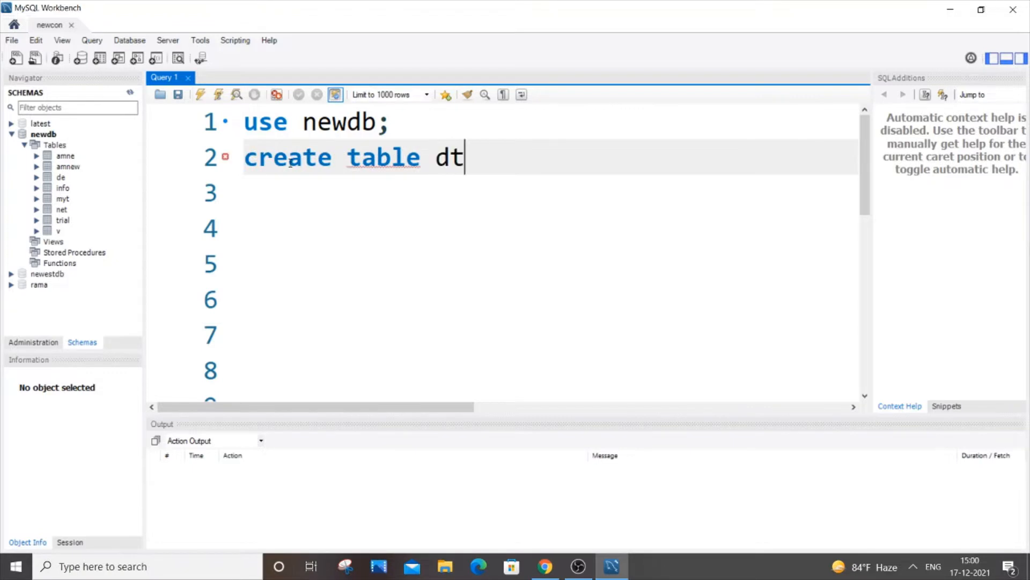
type("(")
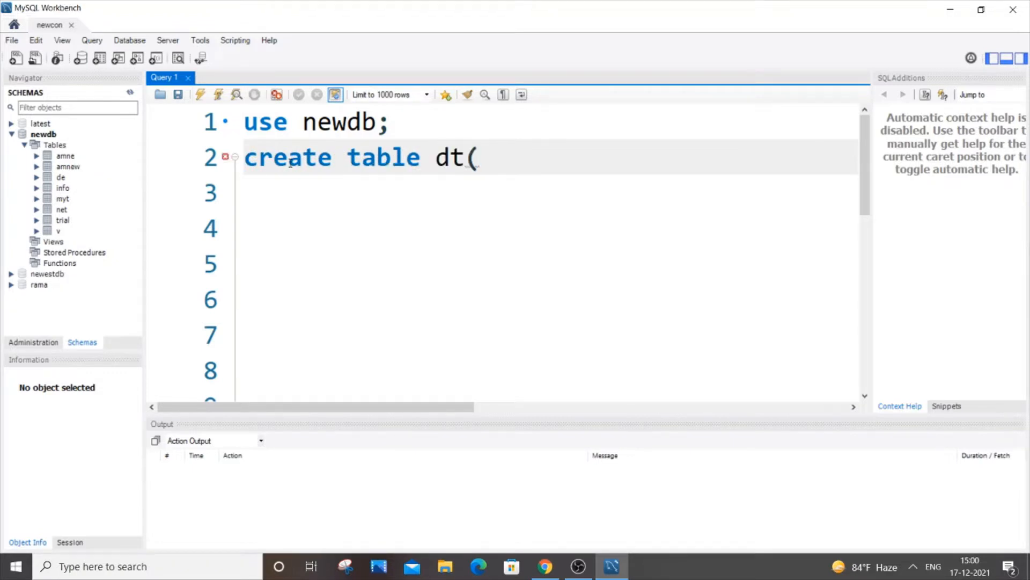
type("id")
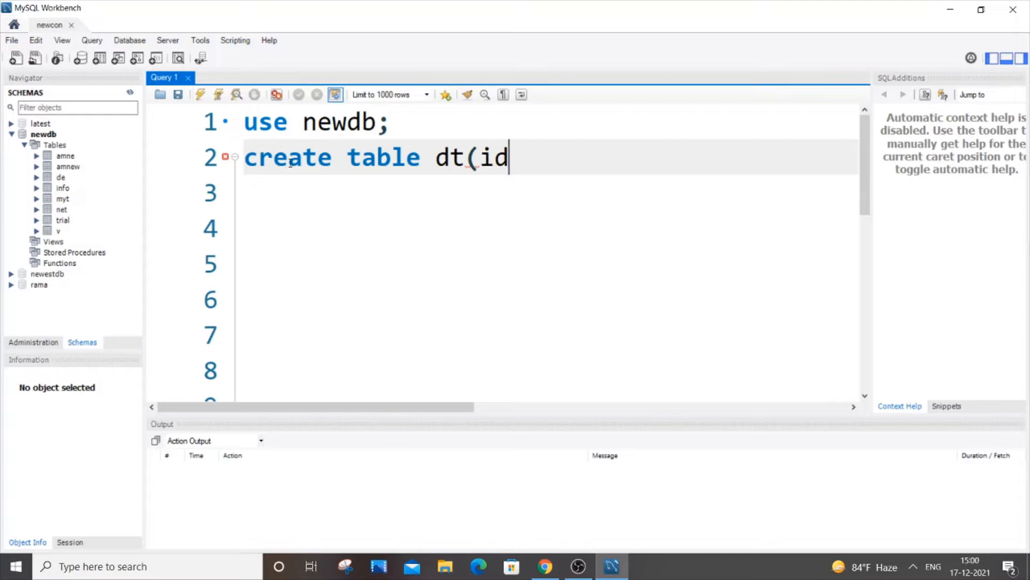
type("int,")
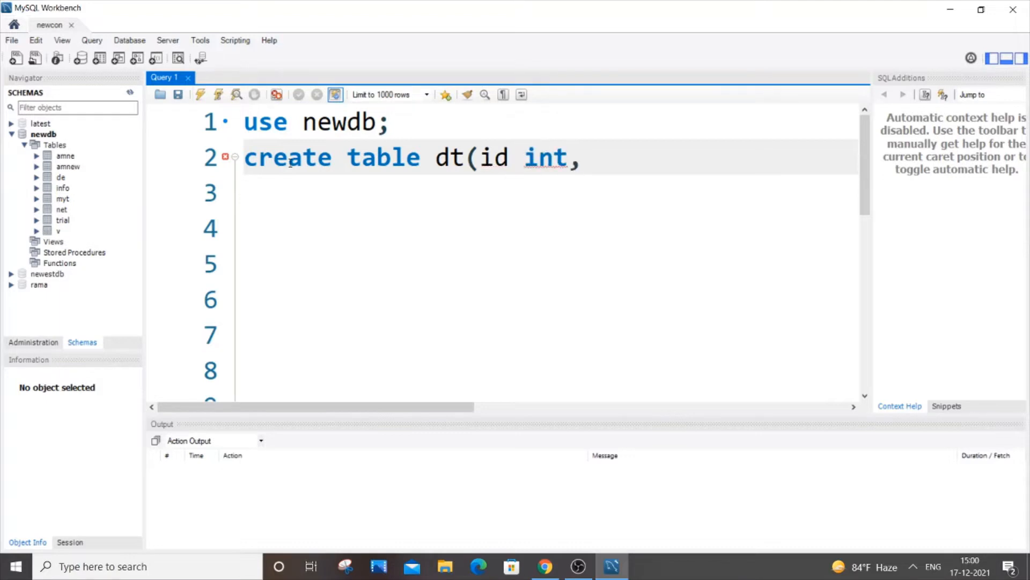
type("name varchar(2")
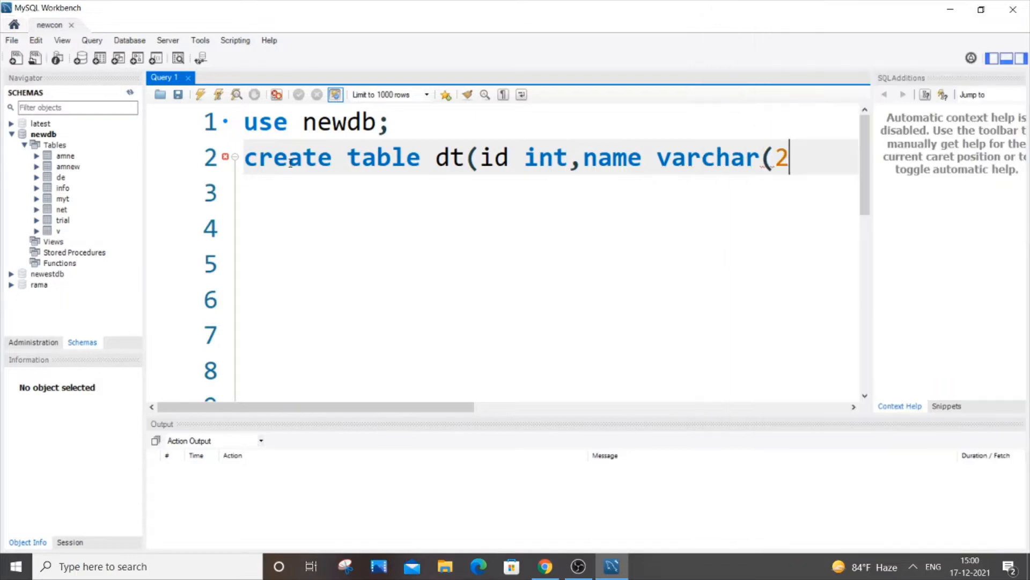
type("0),")
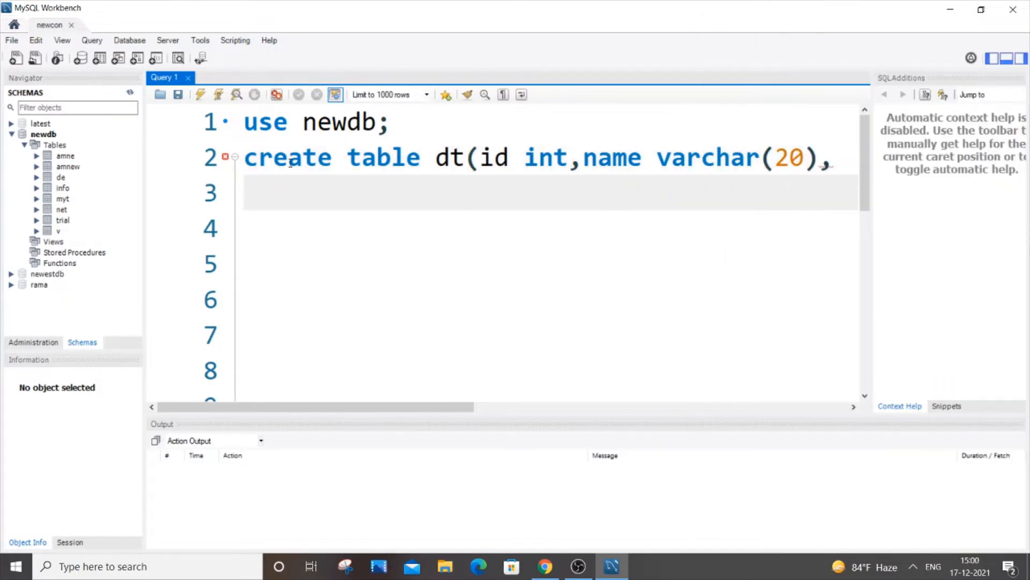
Step: Finish the statement with salary int default 10000 and a closing semicolon
type("sal")
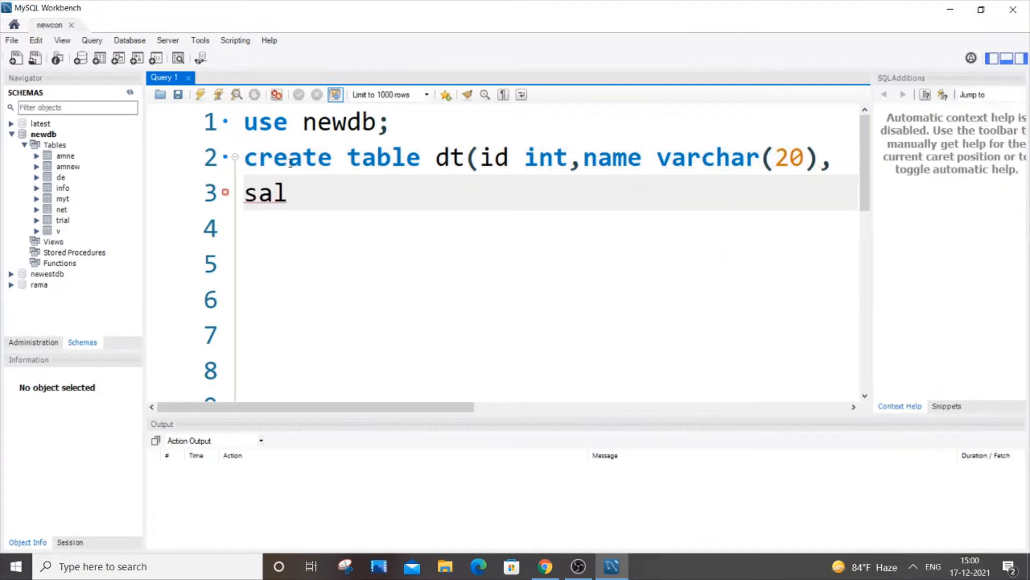
type("ary int")
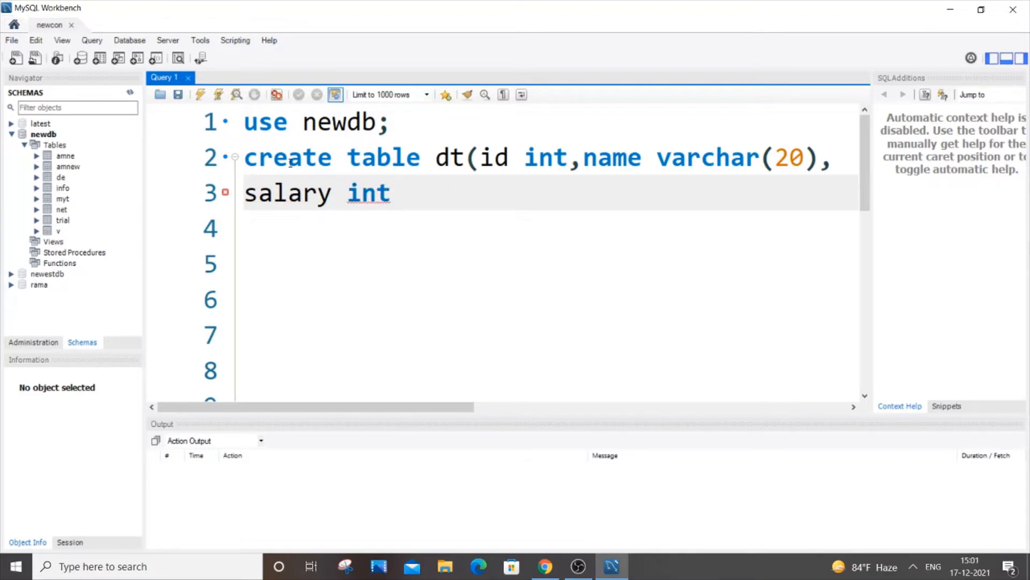
type("de")
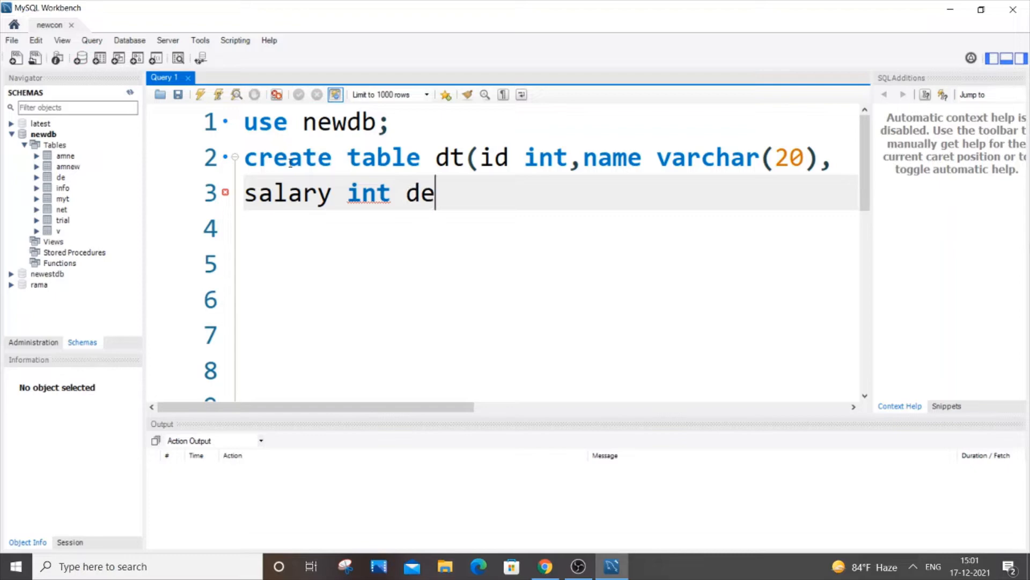
type("fault")
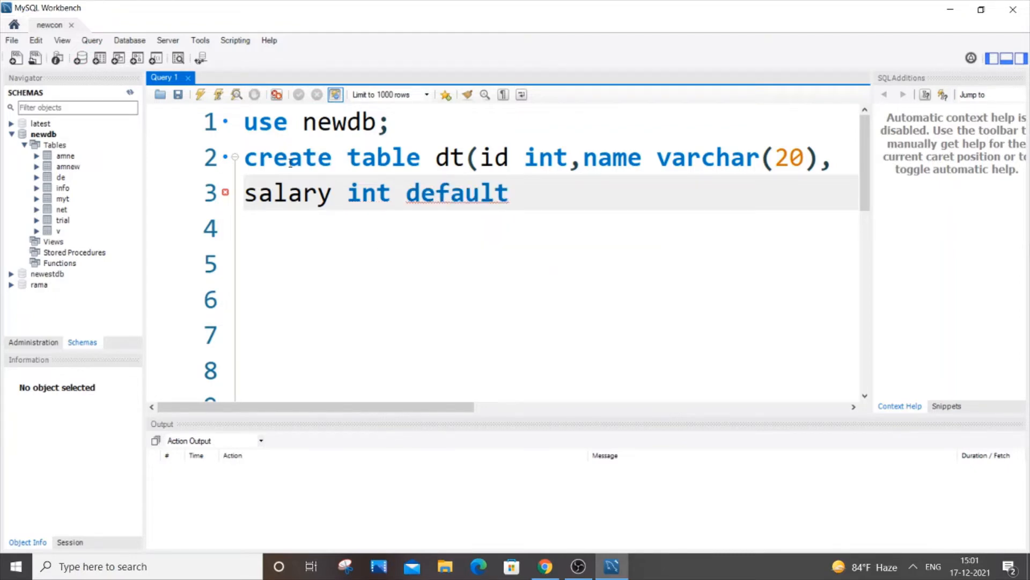
type("1000")
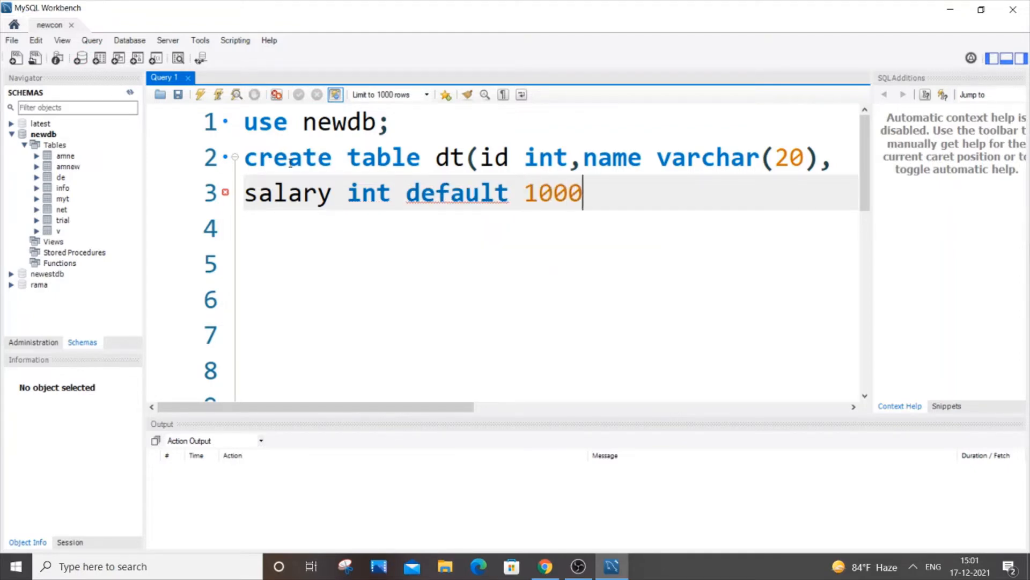
type("0)")
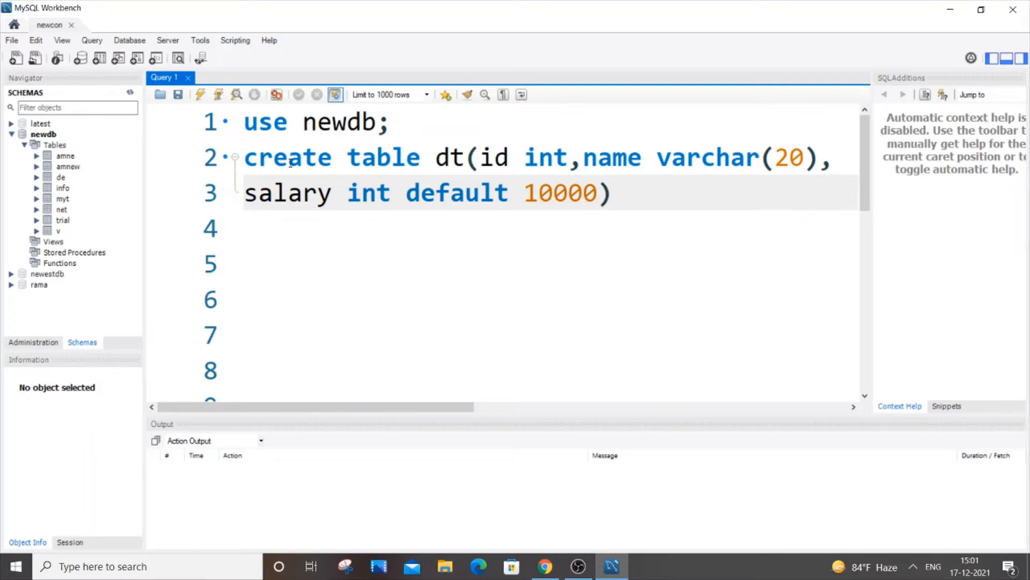
type(";")
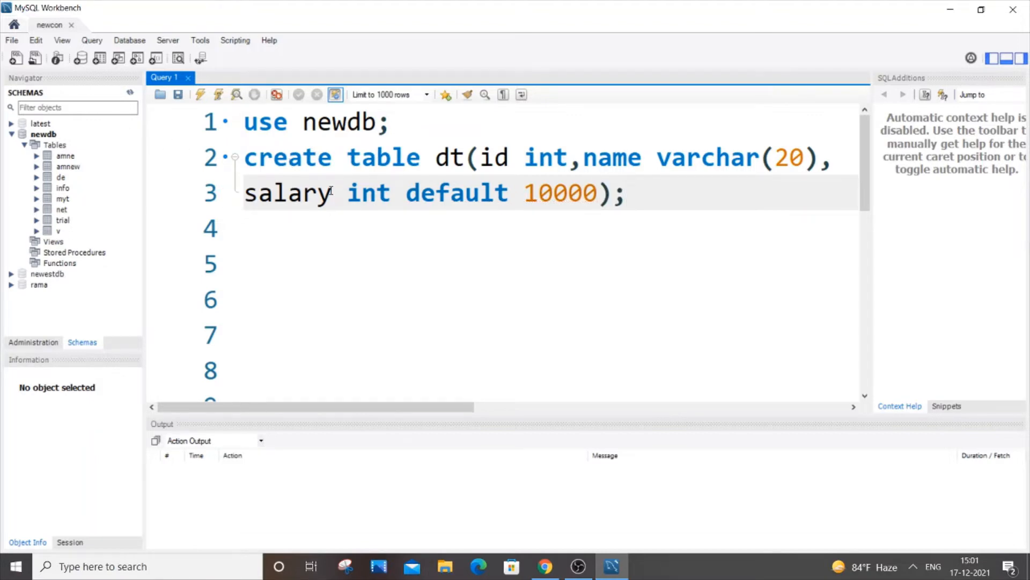
Step: Select and execute the create table dt statement, then move to line 4
double_click(287, 192)
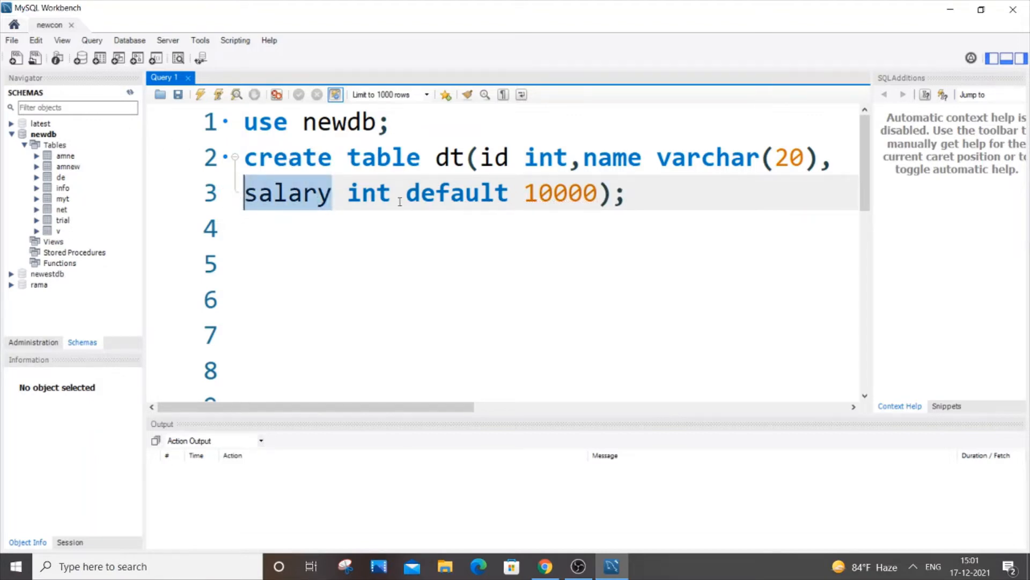
double_click(456, 193)
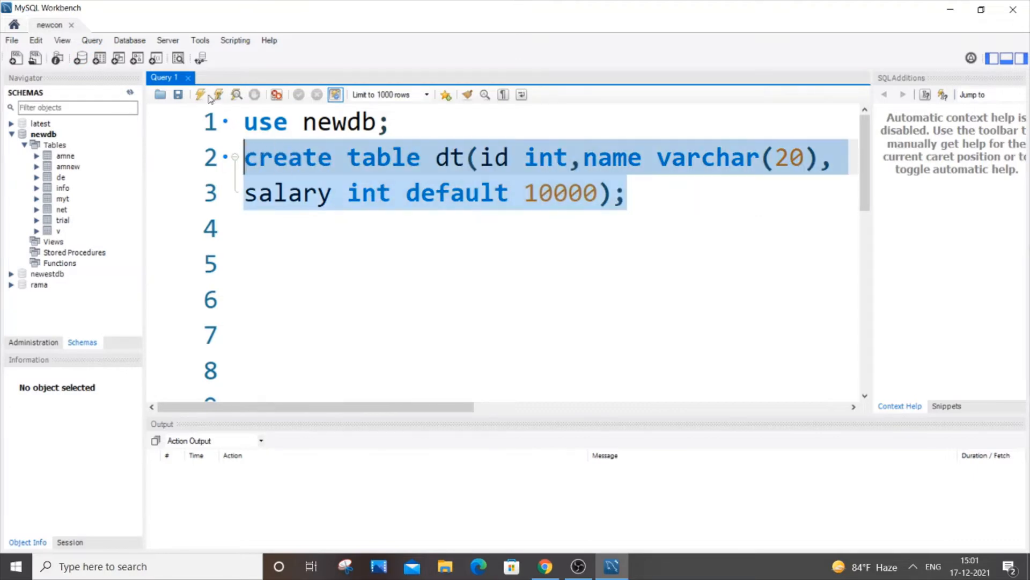
left_click(198, 95)
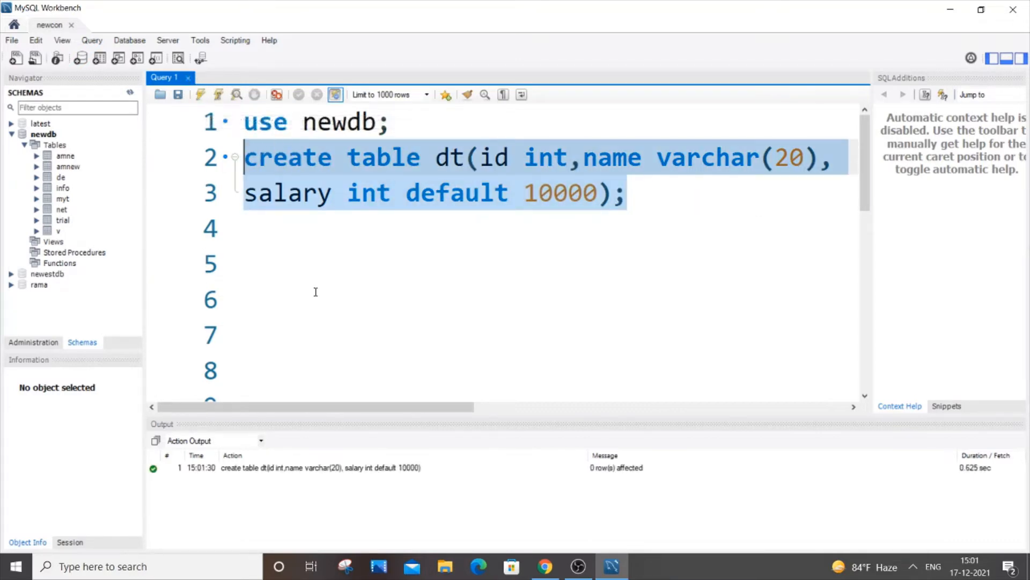
left_click(661, 192)
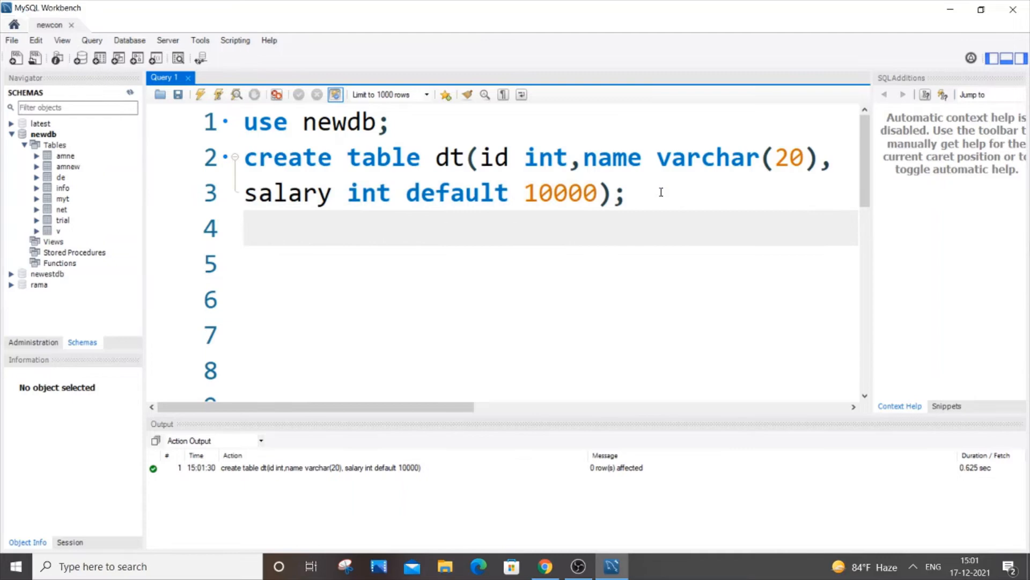
Step: Write insert into dt values(1,"john"); on line 4
type("insert i")
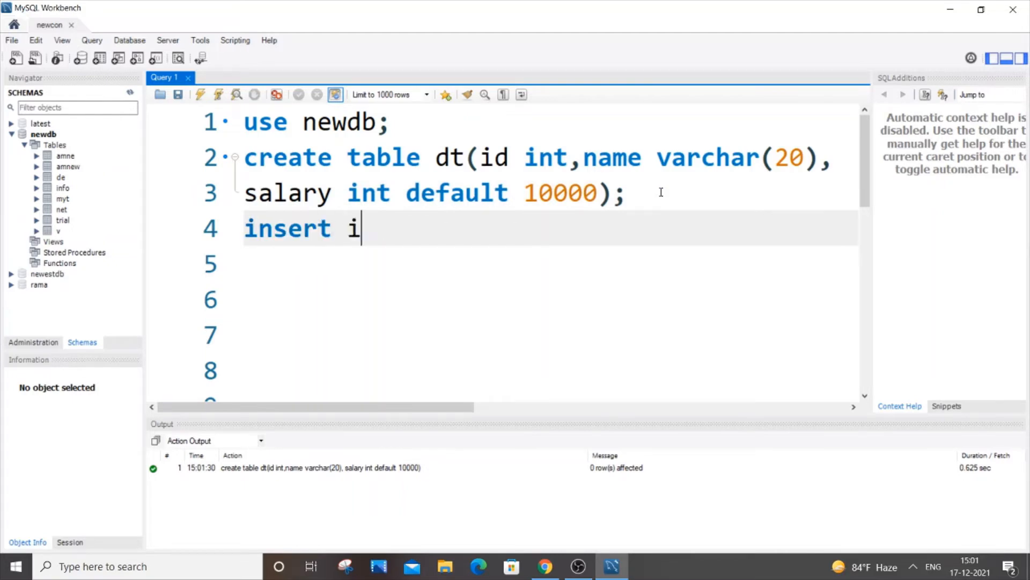
type("nto")
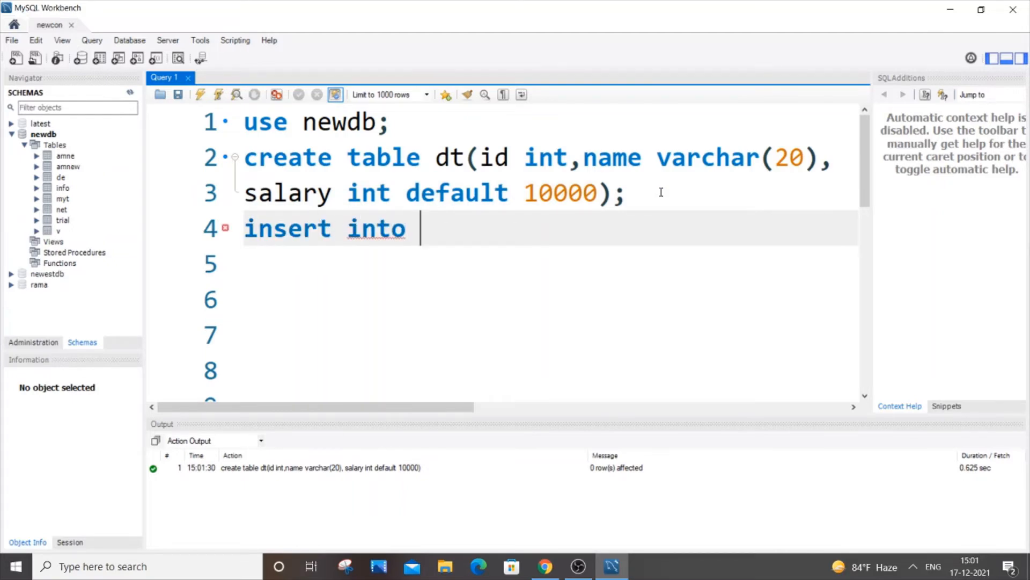
type("dt")
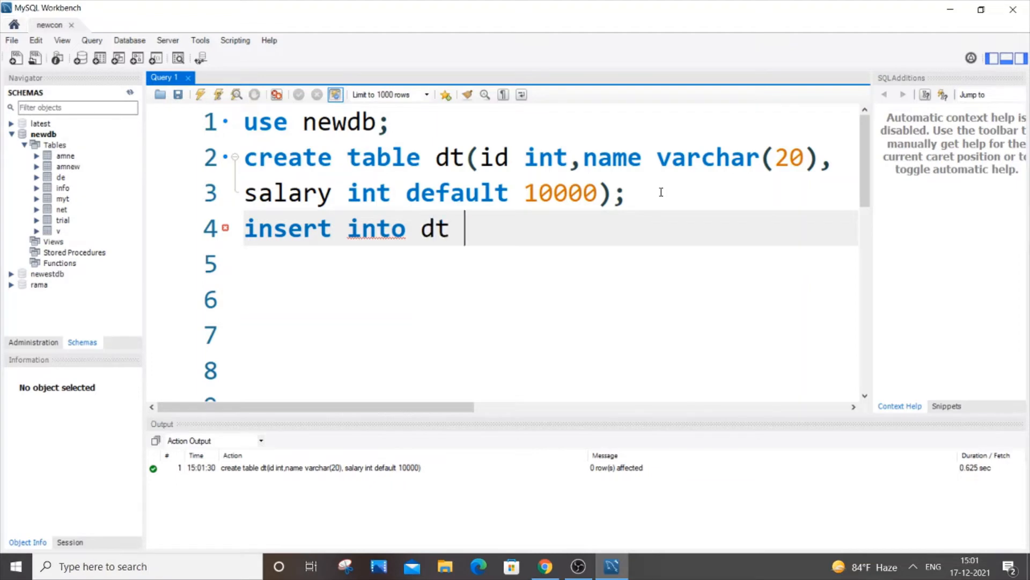
type("values")
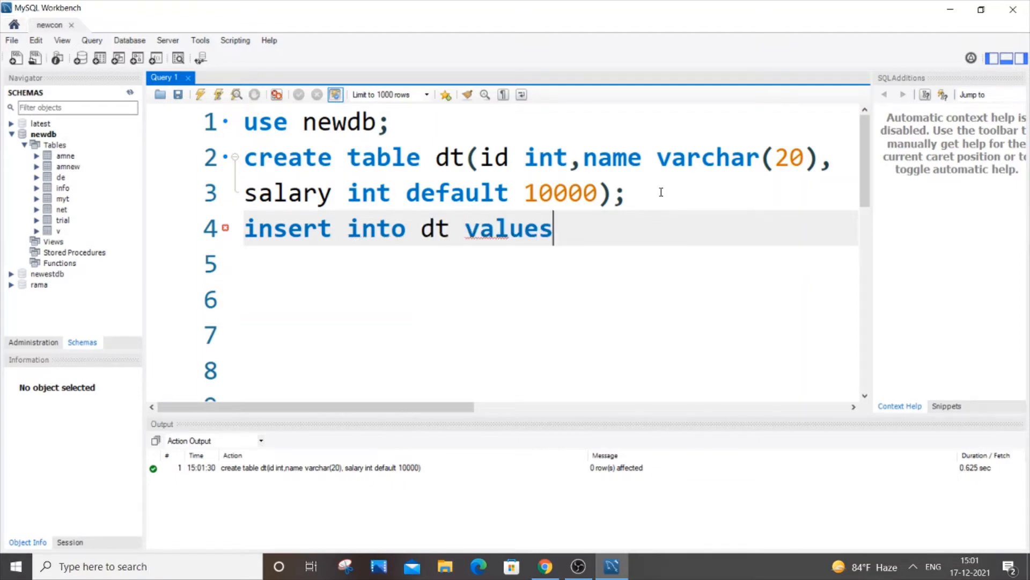
type("(")
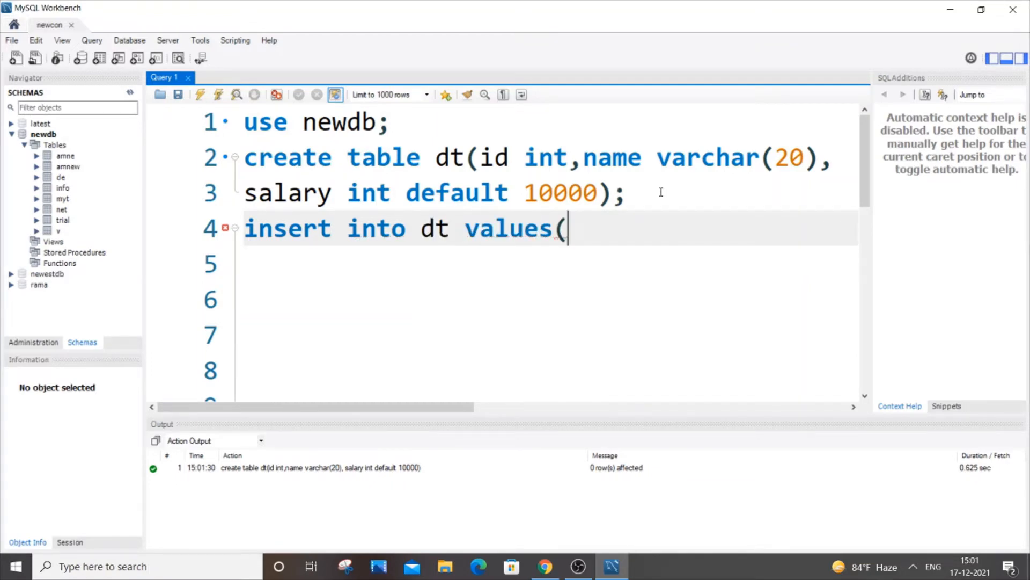
type("1,")
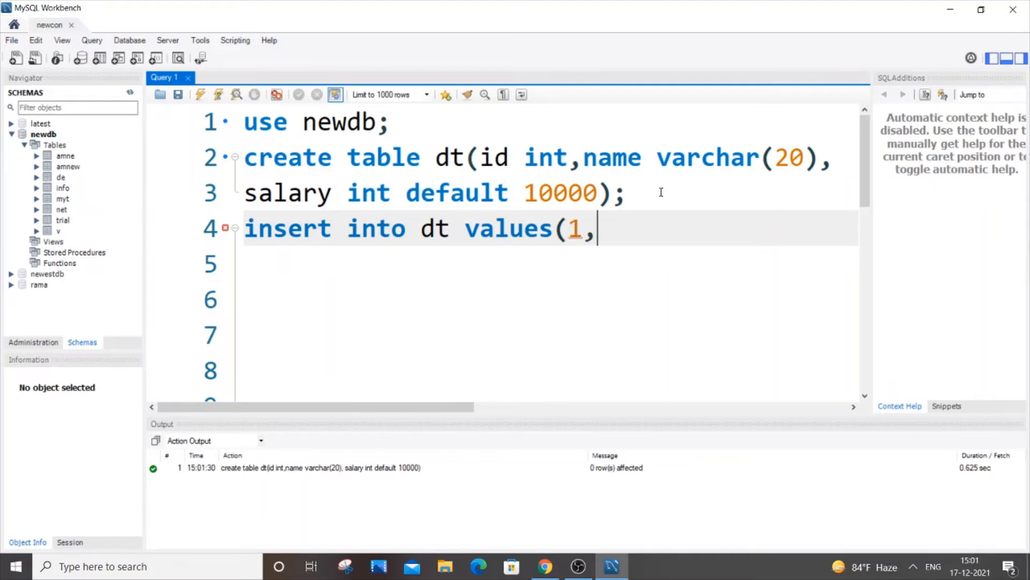
type("\"jo")
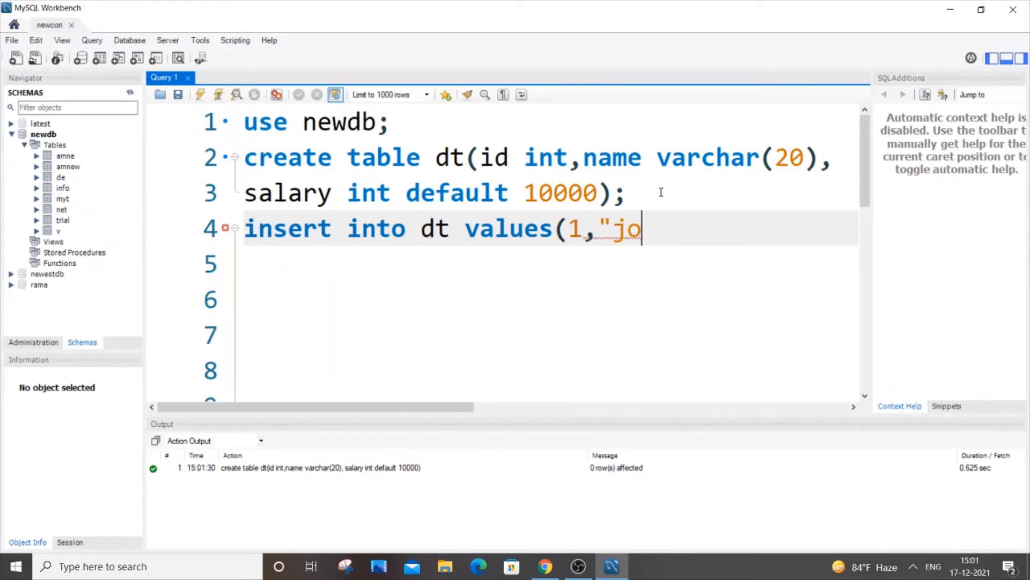
type("hn\");")
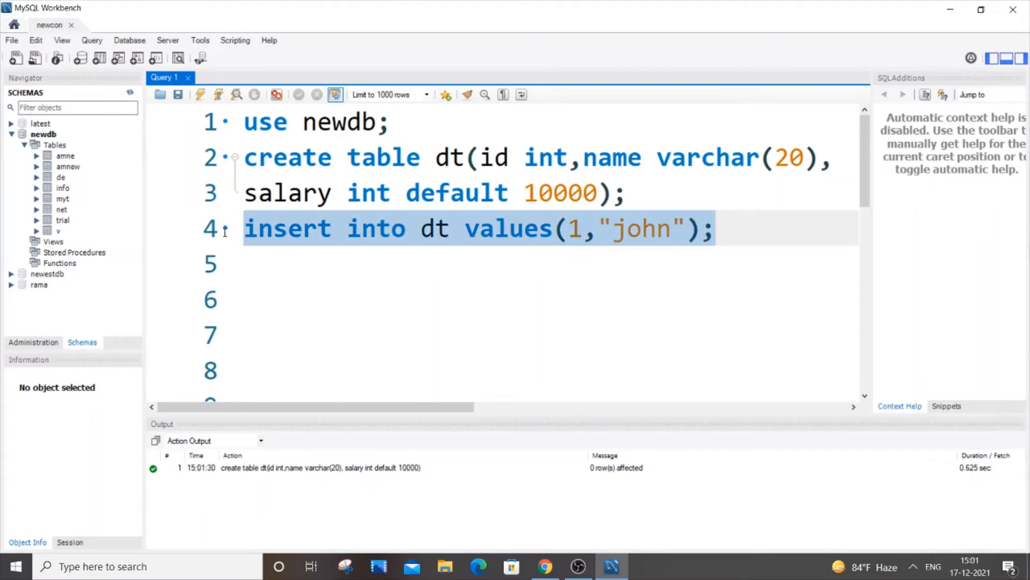
Step: Run the insert, get Error 1136, and place the caret after dt
left_click(219, 94)
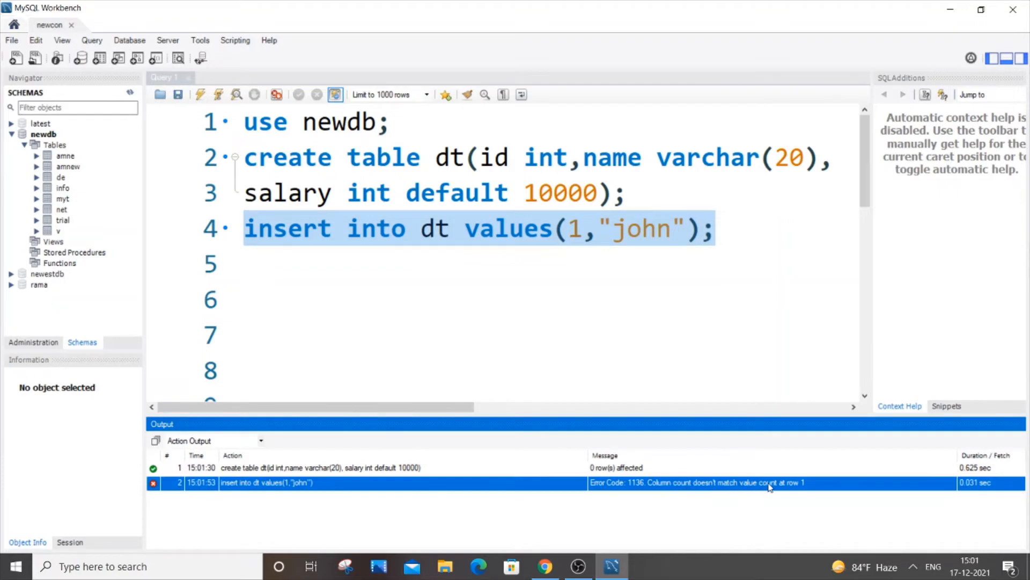
left_click(565, 228)
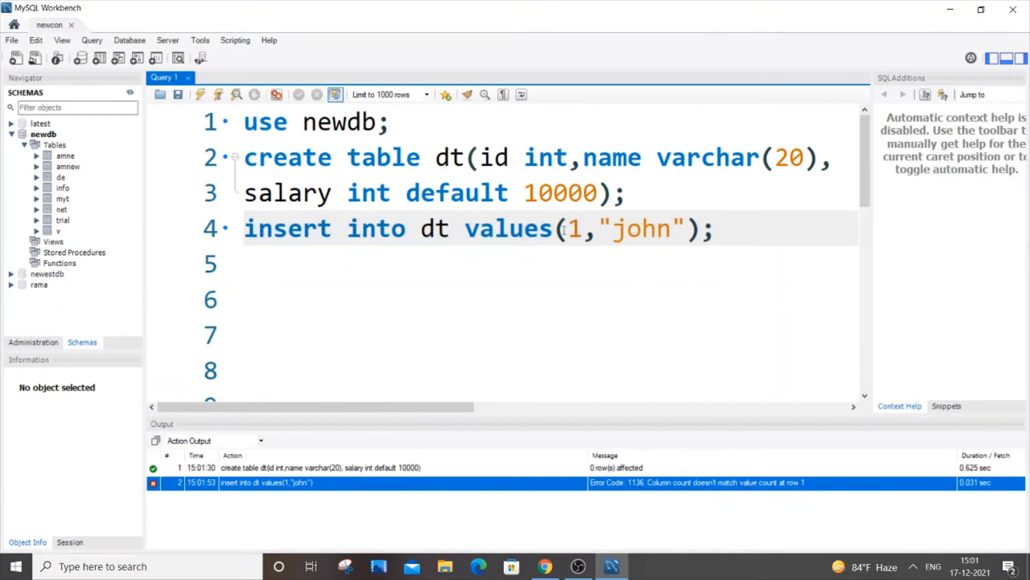
left_click(716, 231)
type("(")
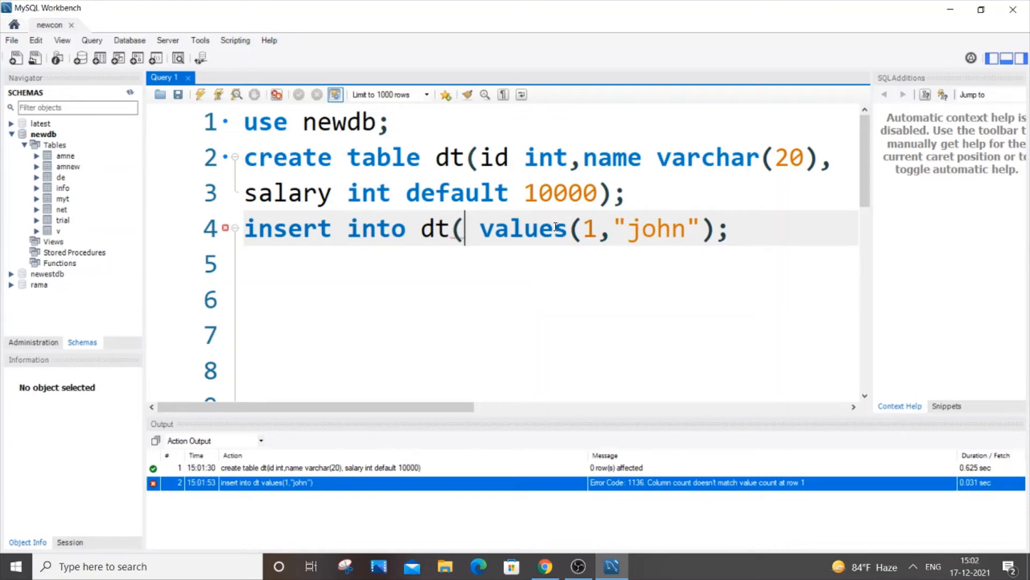
Step: Add the (id,name) column list after dt and run the insert
type("id")
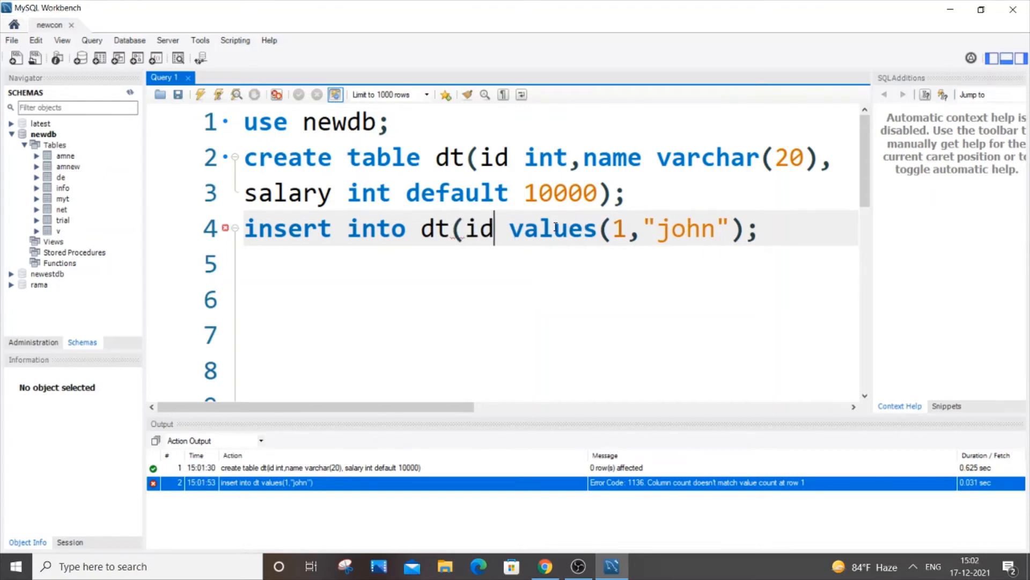
type(",name")
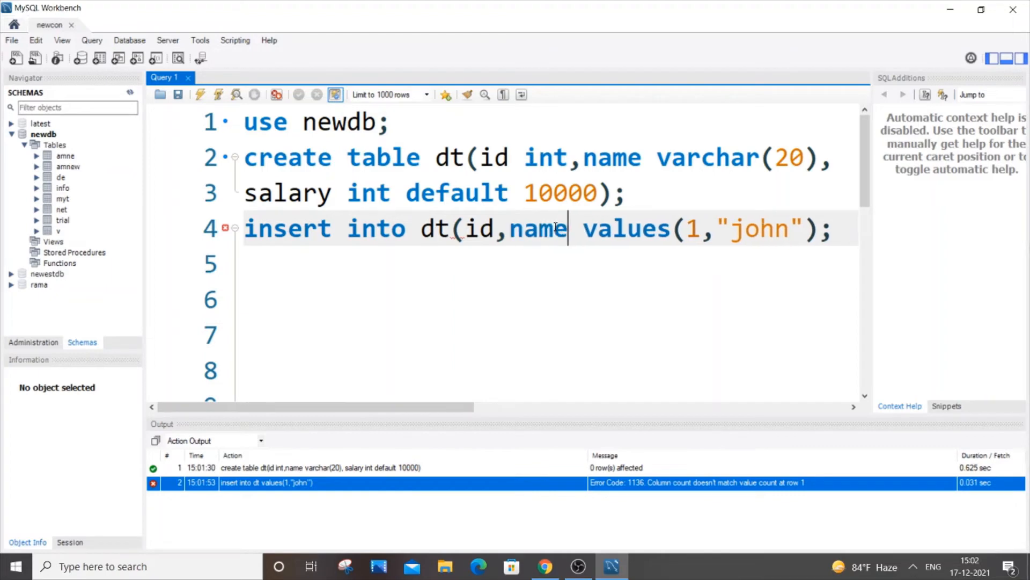
type(")")
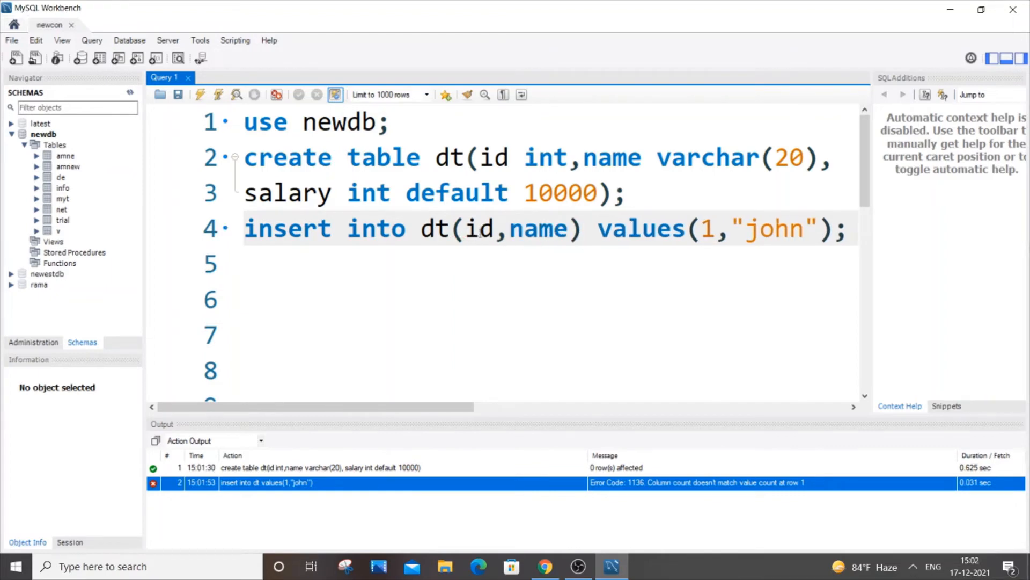
double_click(480, 228)
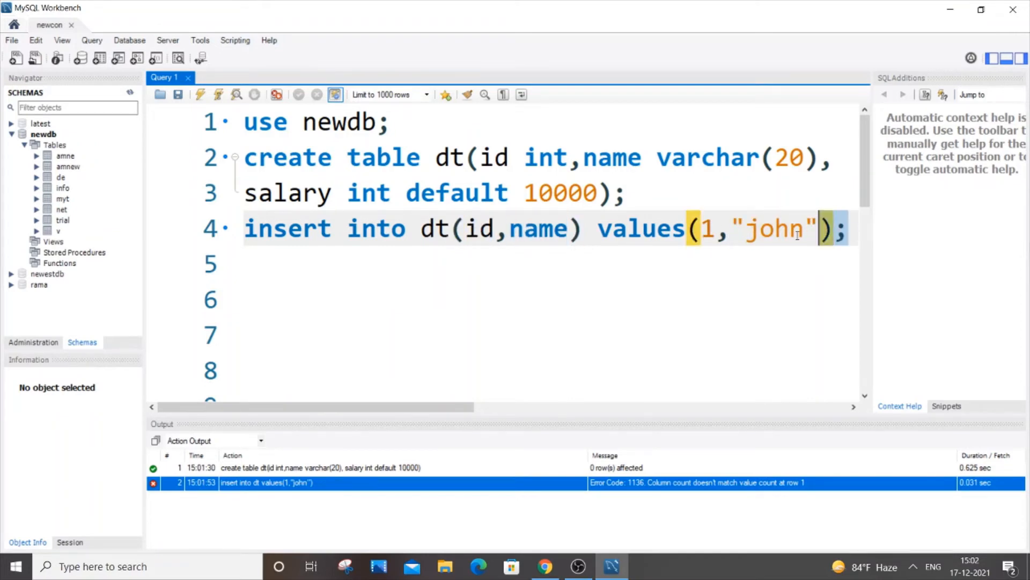
left_click(199, 94)
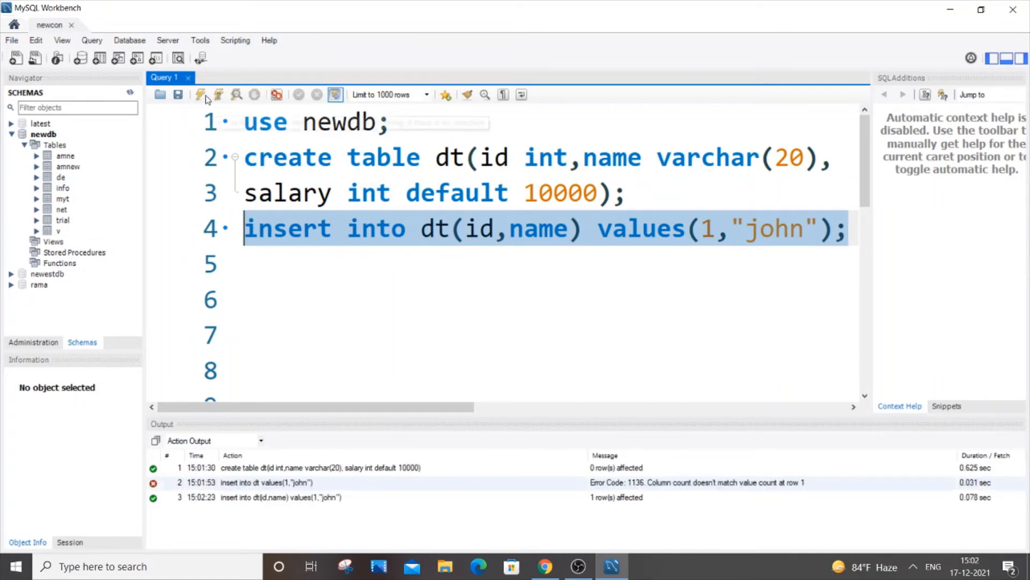
mouse_move(884, 254)
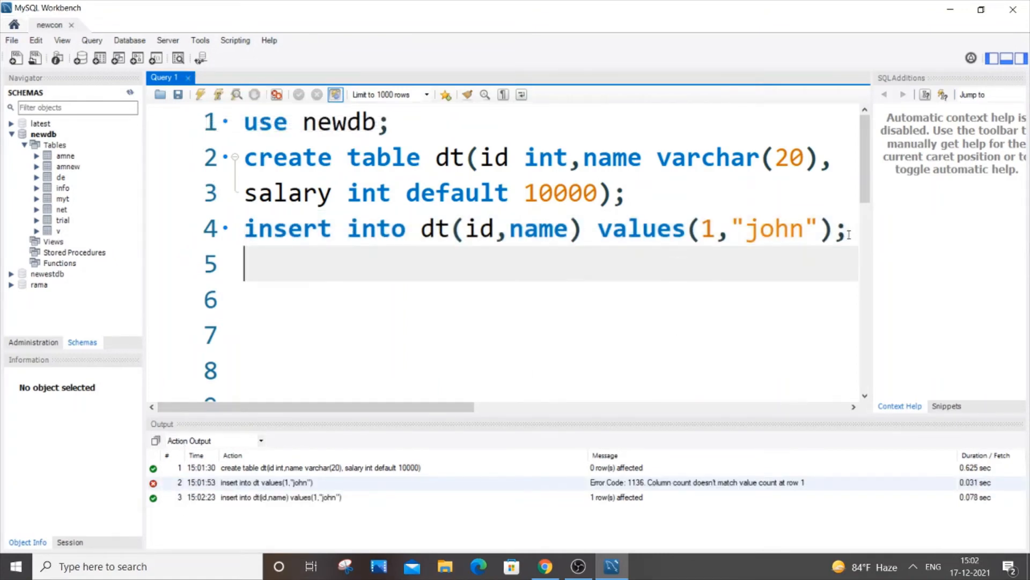
Step: Write and run select * from dt; showing id 1, john, salary 10000
type("select")
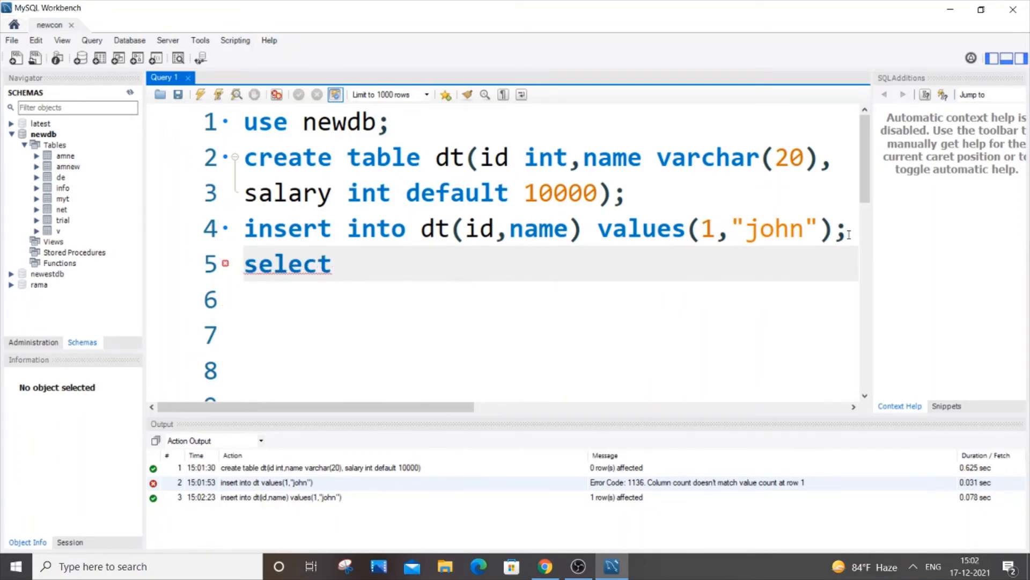
type("* from")
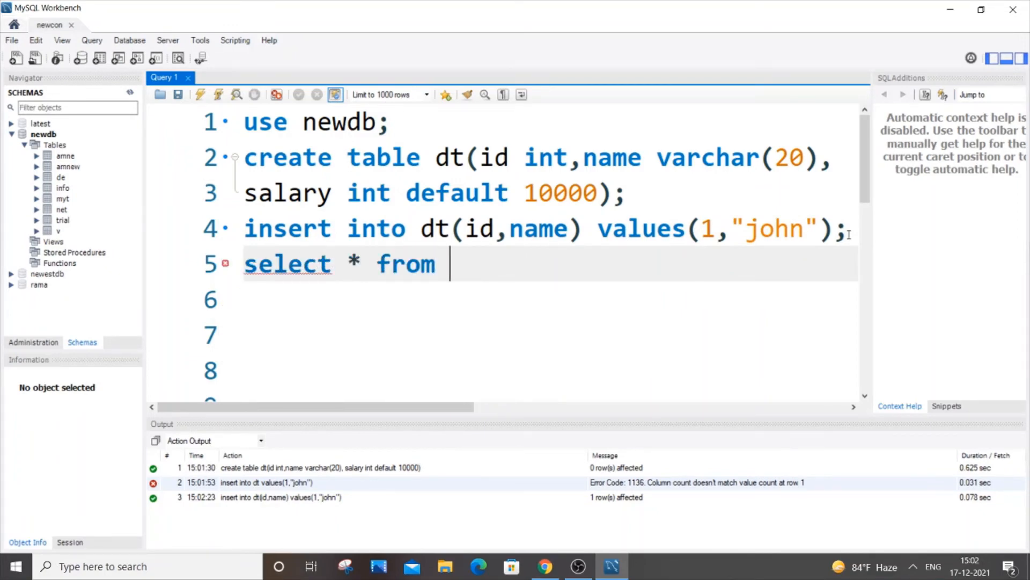
type("dt;")
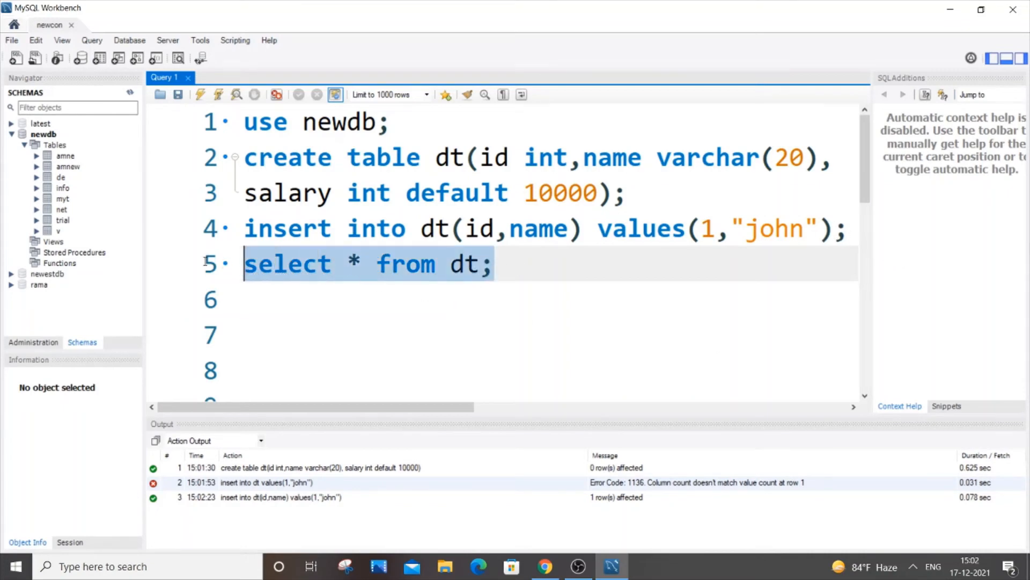
left_click(199, 95)
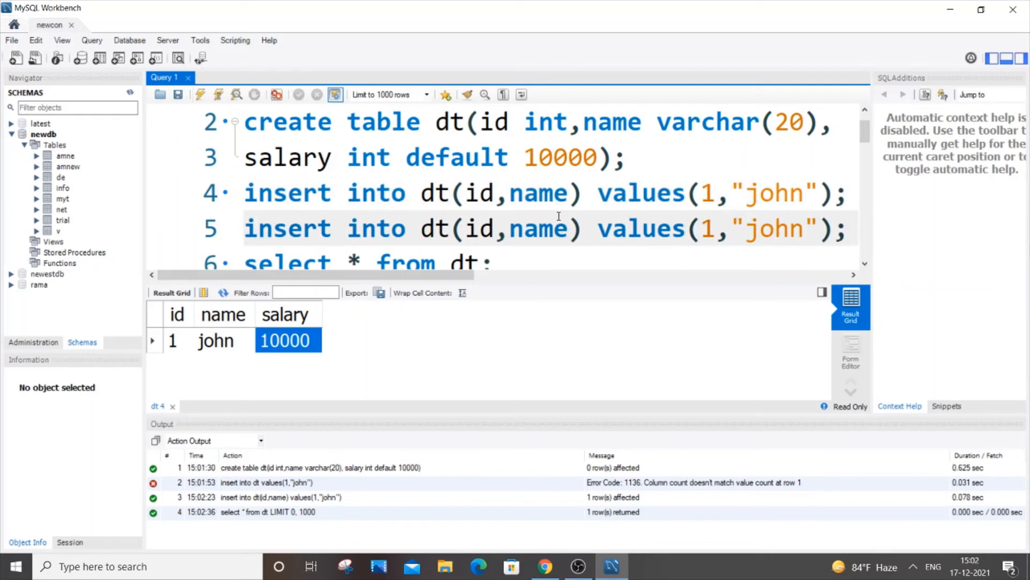
Step: Edit the copied insert to values(2,"john",2000) without a column list and run it
double_click(513, 229)
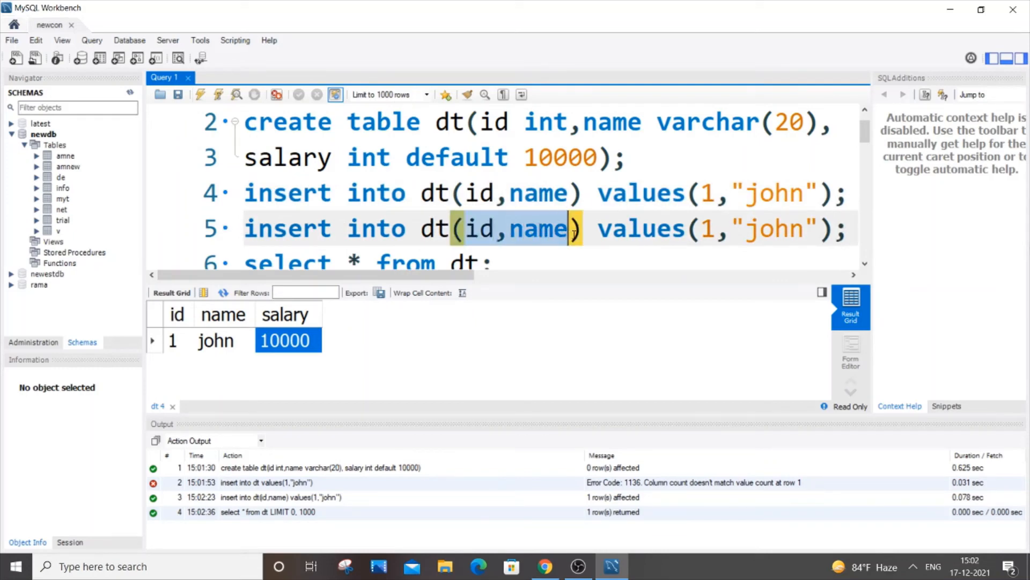
key("Delete")
type(",2")
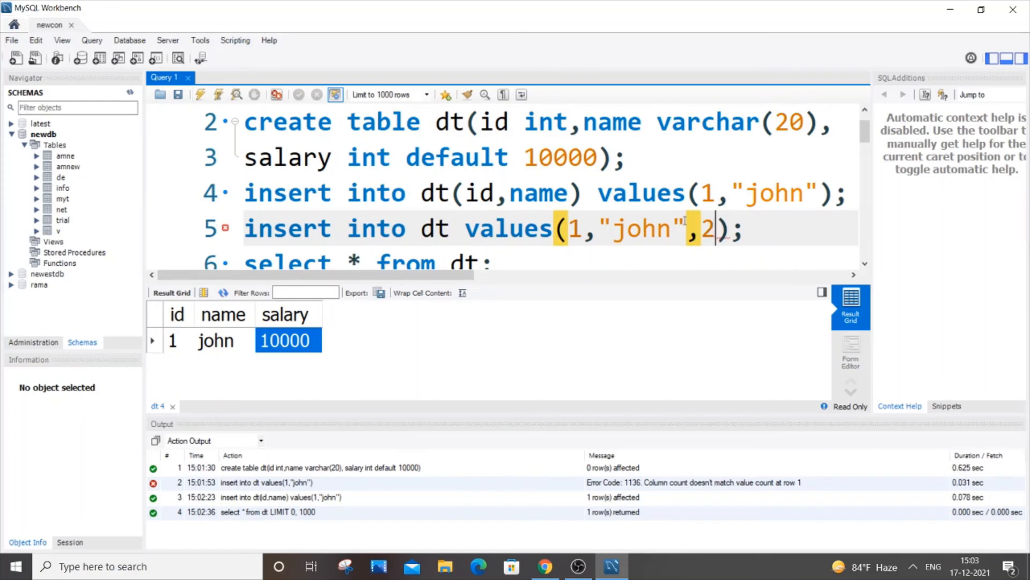
type("000")
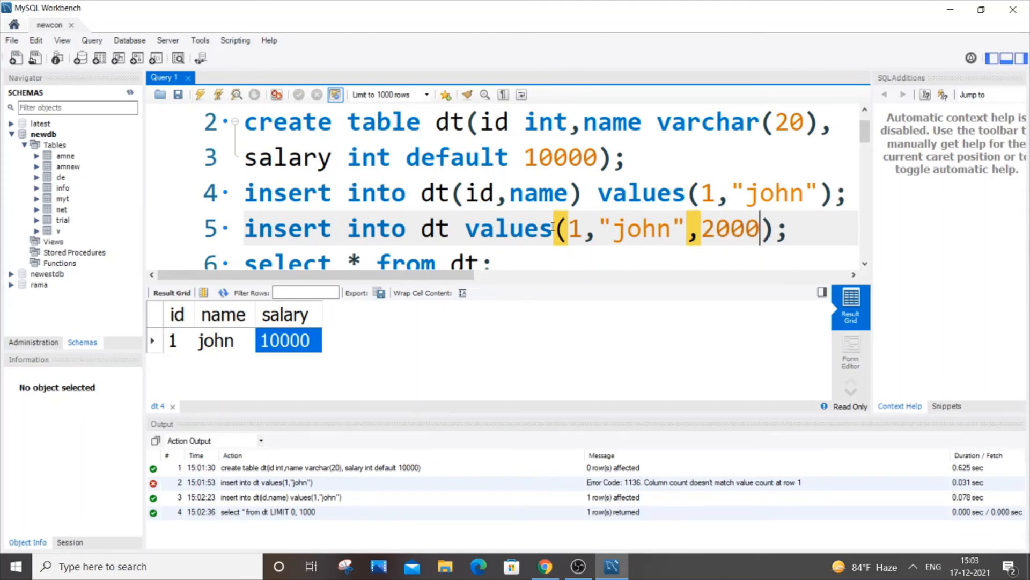
type("2")
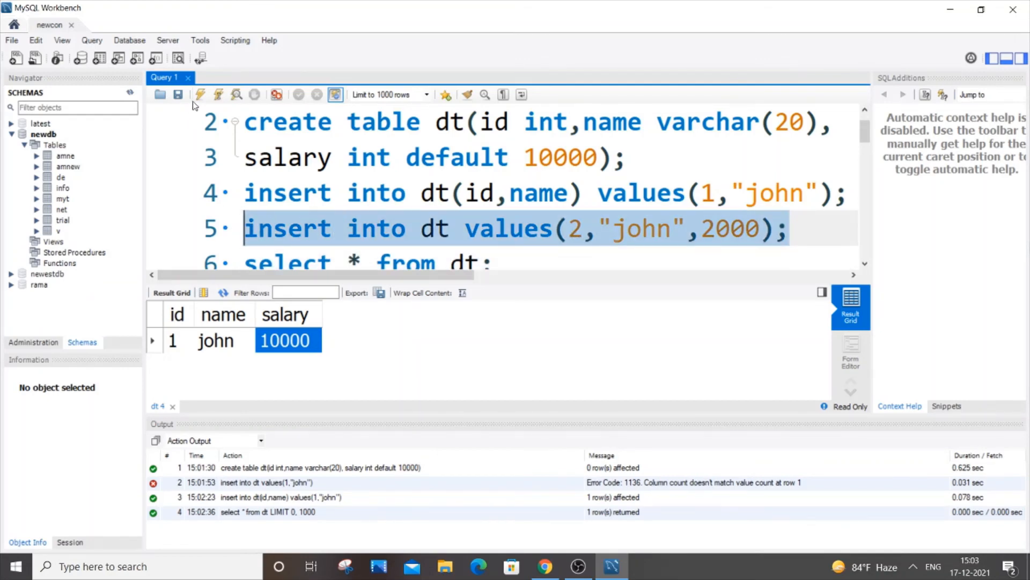
left_click(199, 95)
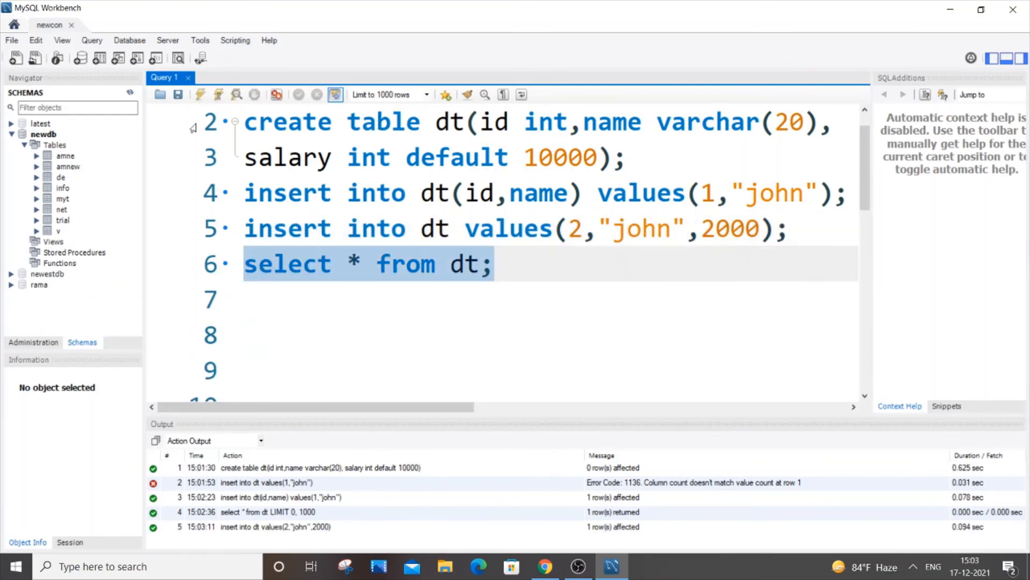
Step: Rerun select * from dt to show both john rows, salaries 10000 and 2000
left_click(199, 94)
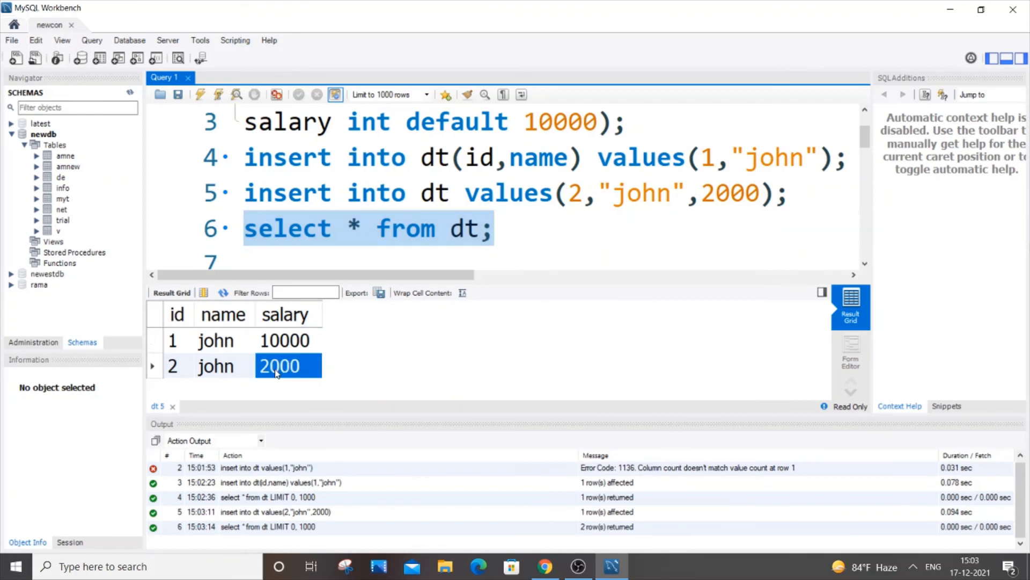
mouse_move(792, 192)
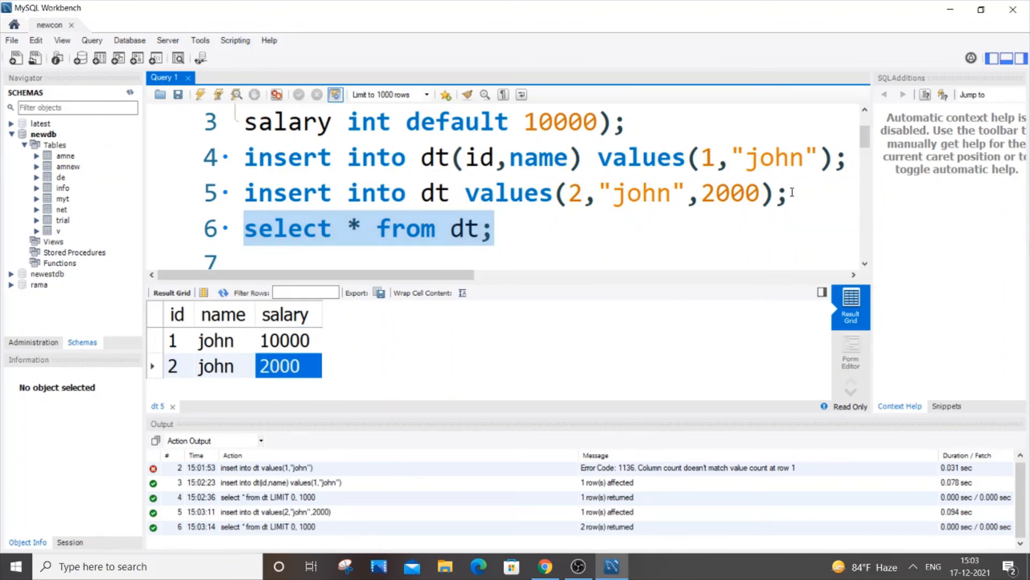
mouse_move(787, 171)
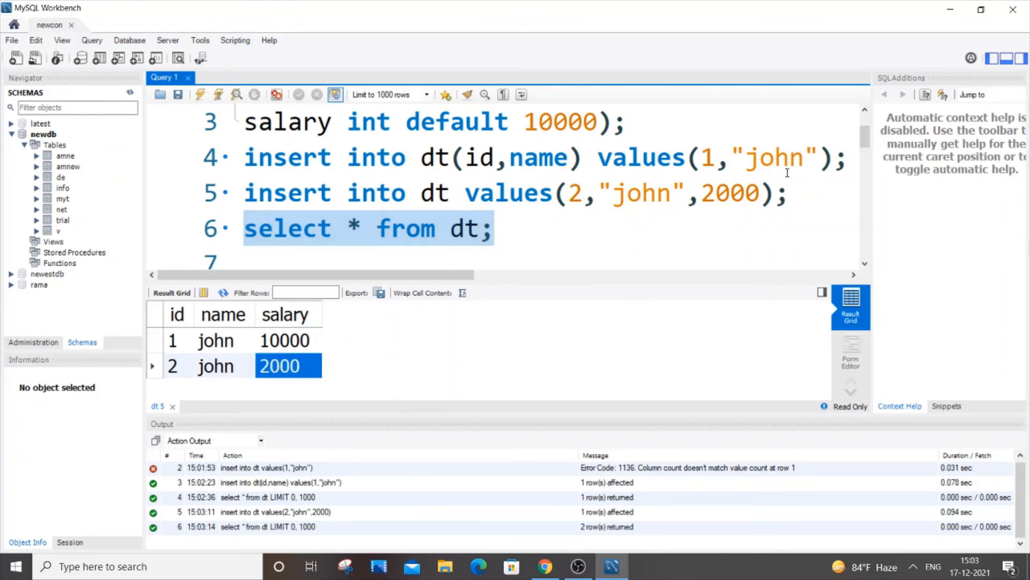
scroll("up", 3)
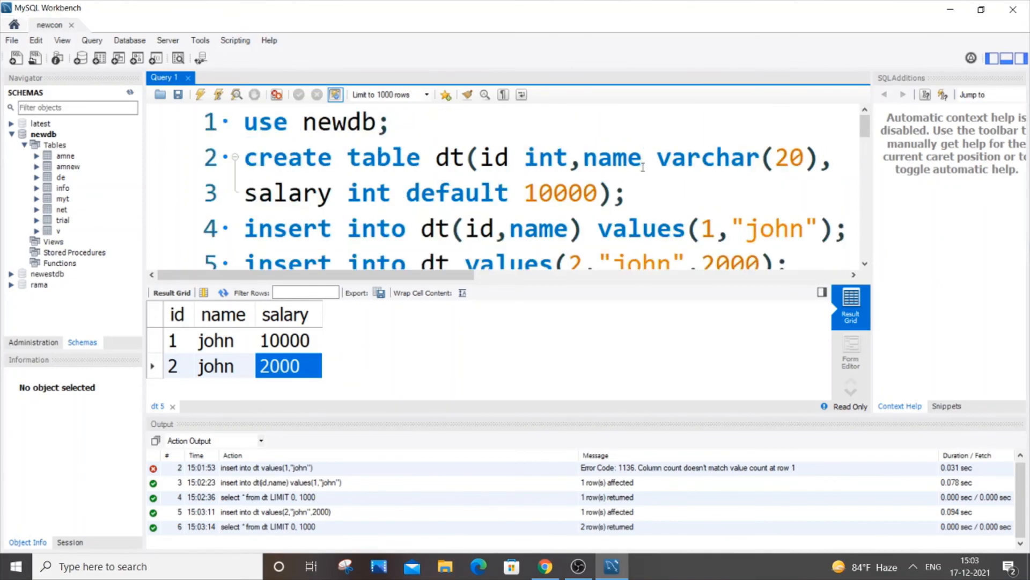